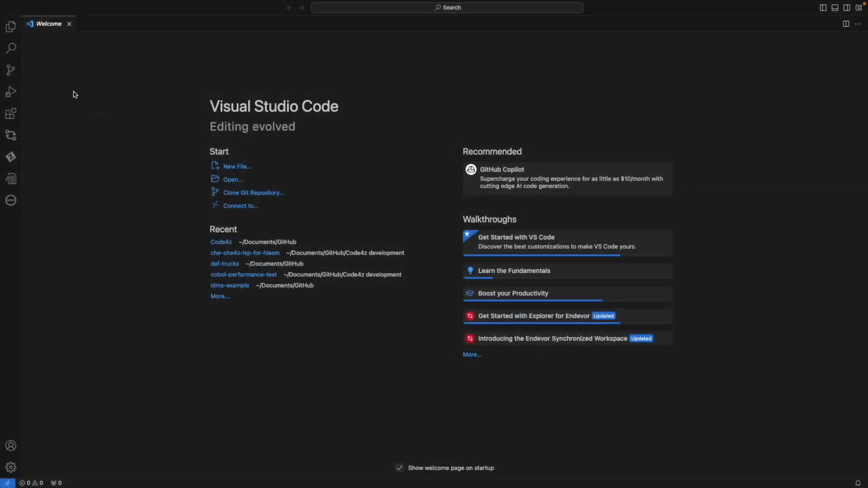
pyautogui.moveTo(64, 32)
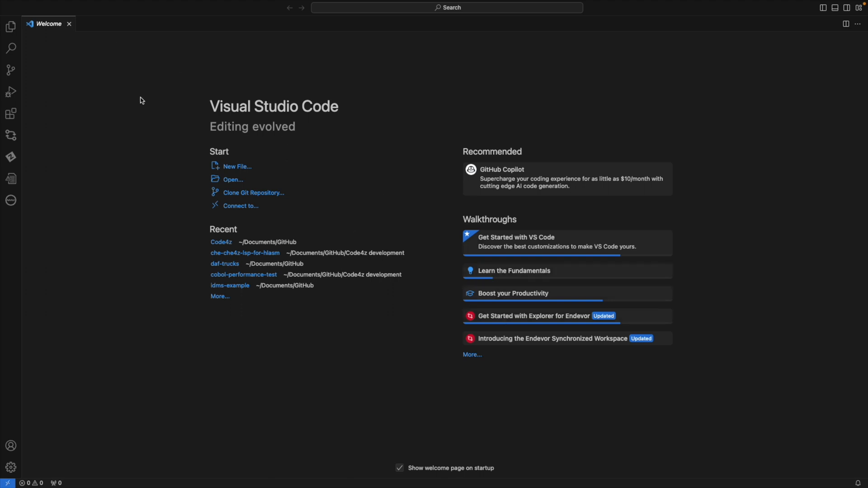
# - Close the Welcome page, leaving the editor area empty
pyautogui.click(69, 24)
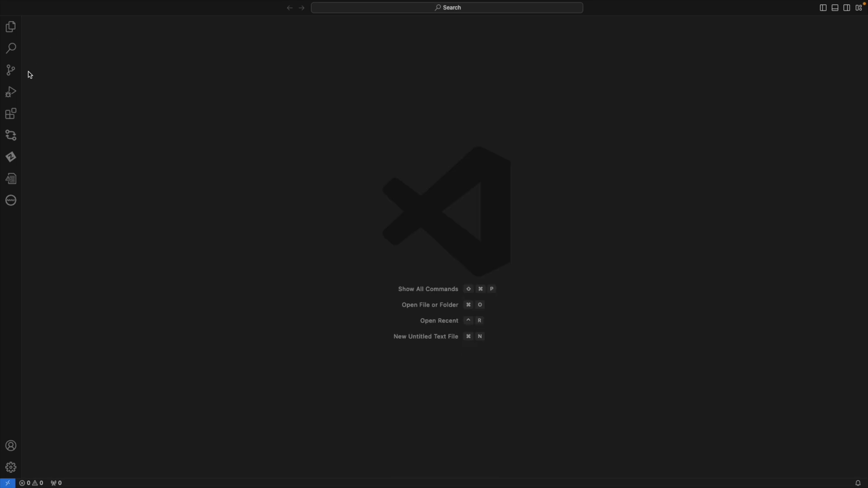
# - Search the Extensions marketplace for 'debugger' and install Debugger for Mainframe
pyautogui.click(11, 114)
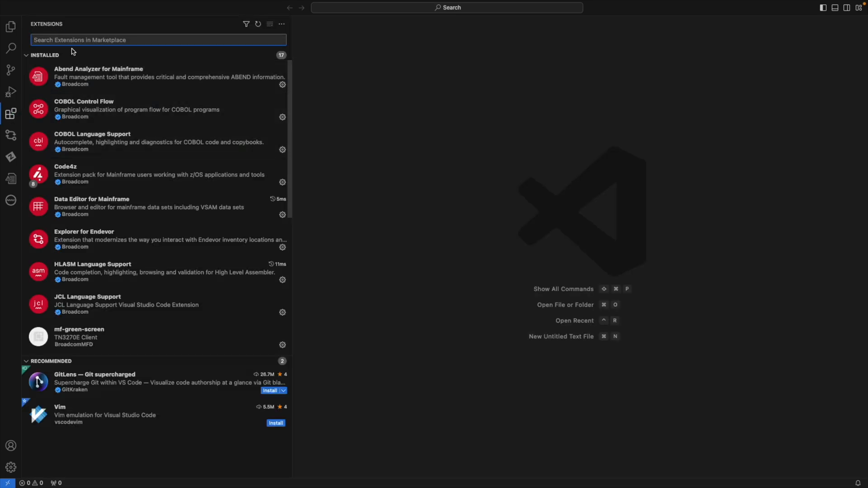
pyautogui.moveTo(89, 238)
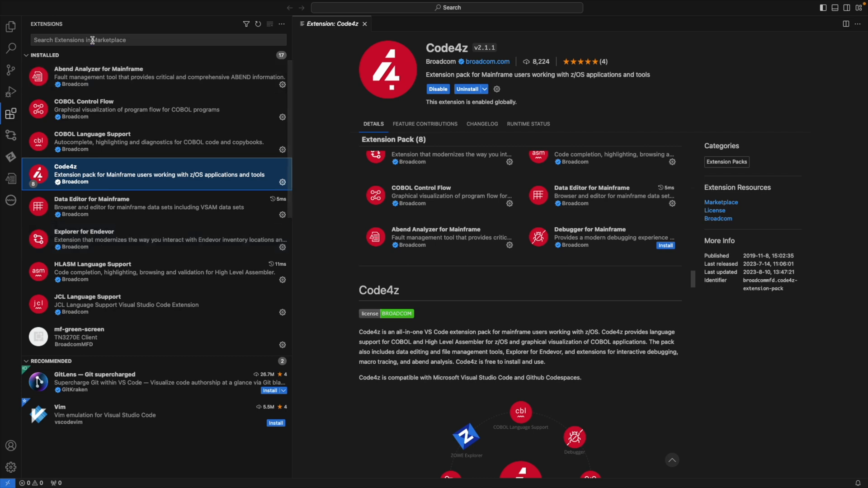
pyautogui.write('debugger for mainframe')
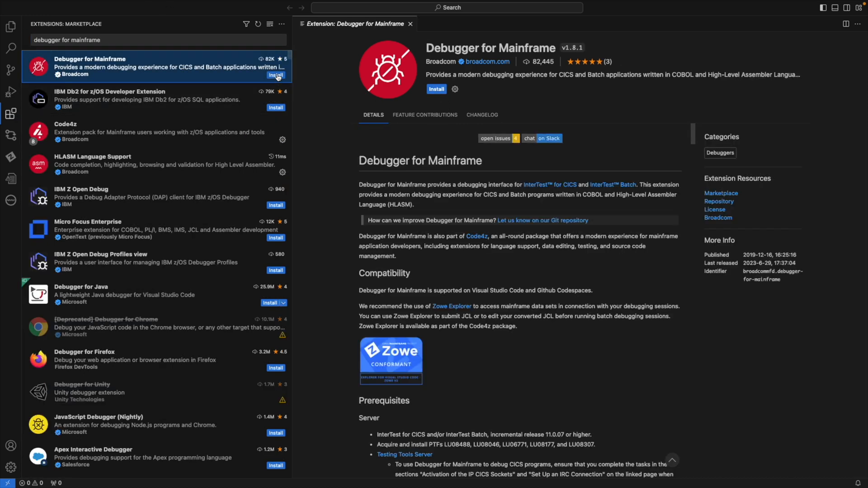
pyautogui.click(436, 89)
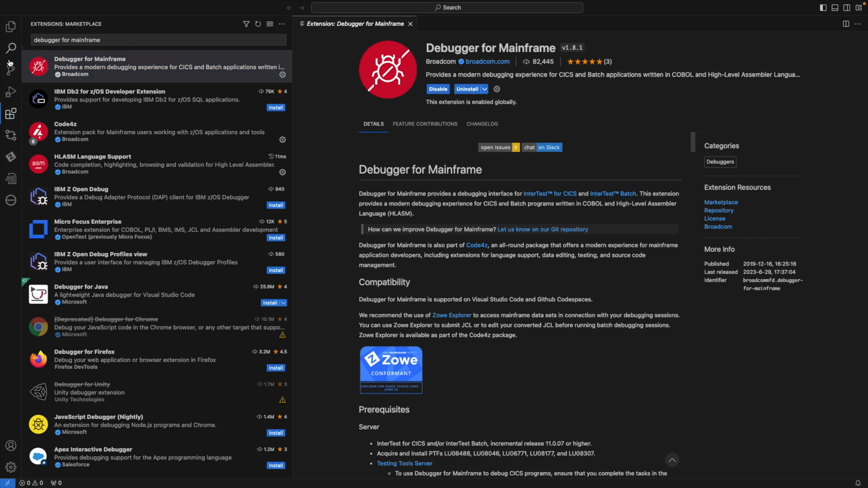
pyautogui.write('@installed')
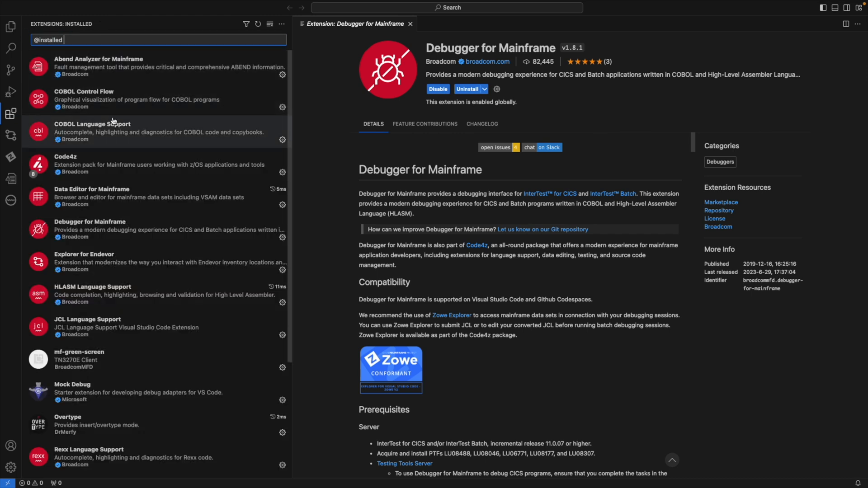
pyautogui.moveTo(449, 245)
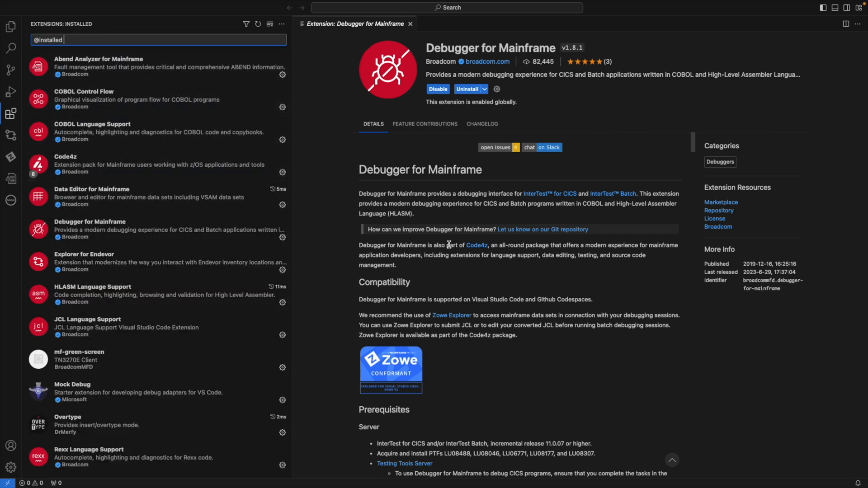
pyautogui.scroll(-3)
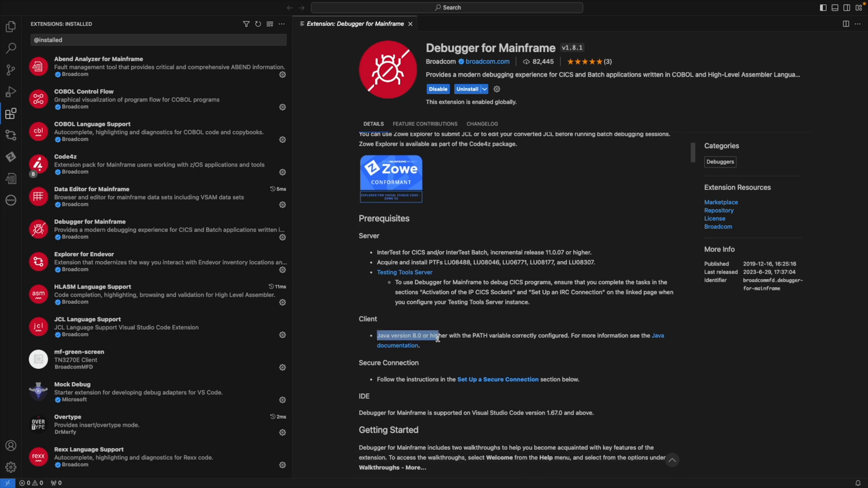
pyautogui.scroll(-3)
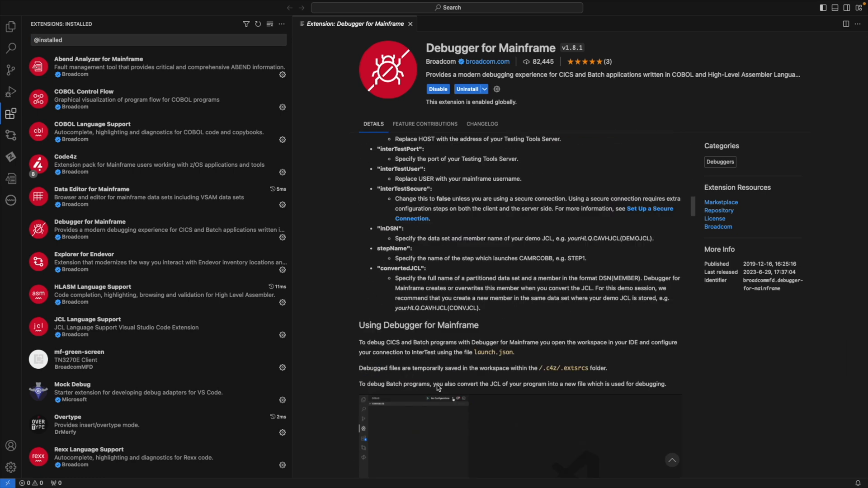
pyautogui.scroll(-3)
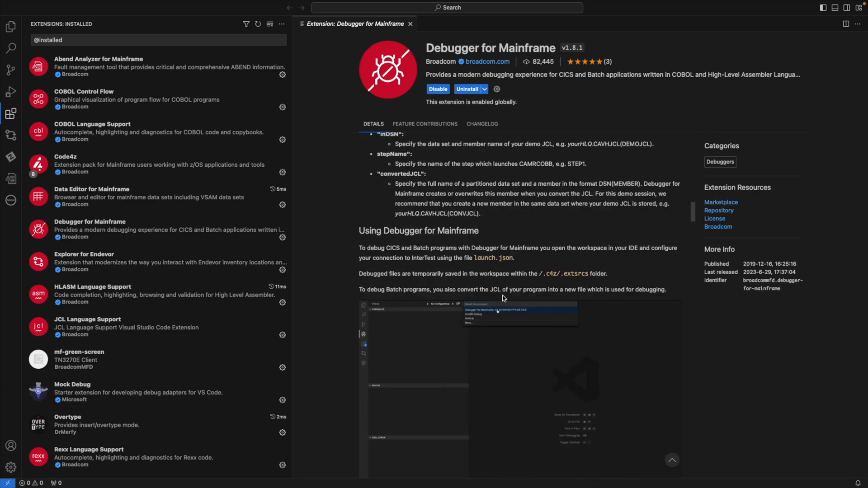
pyautogui.click(10, 467)
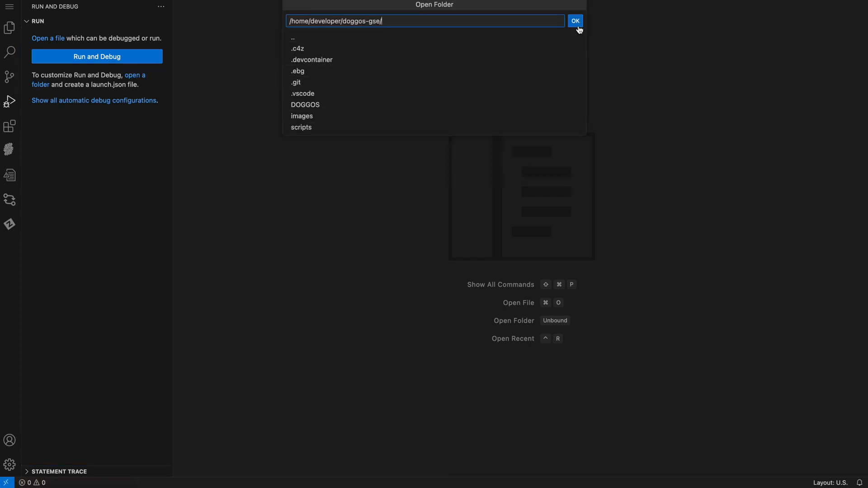
# - Open /home/developer/doggos-gse/ as the workspace and expand the DOGGOS folder
pyautogui.click(575, 21)
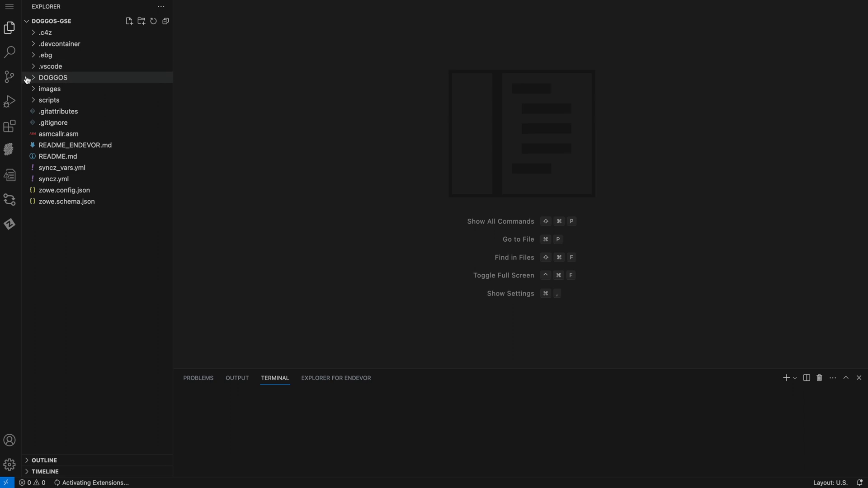
pyautogui.click(53, 78)
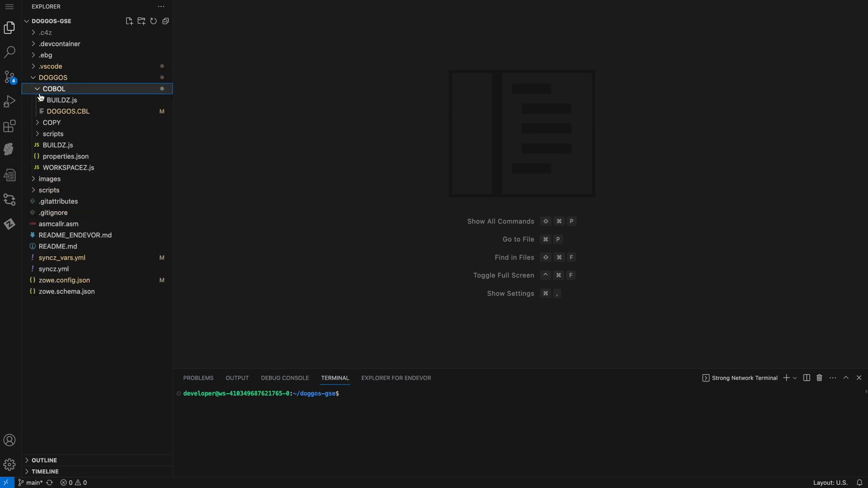
# - Show the Run and Debug view and place the cursor for a new launch.json configuration
pyautogui.click(9, 100)
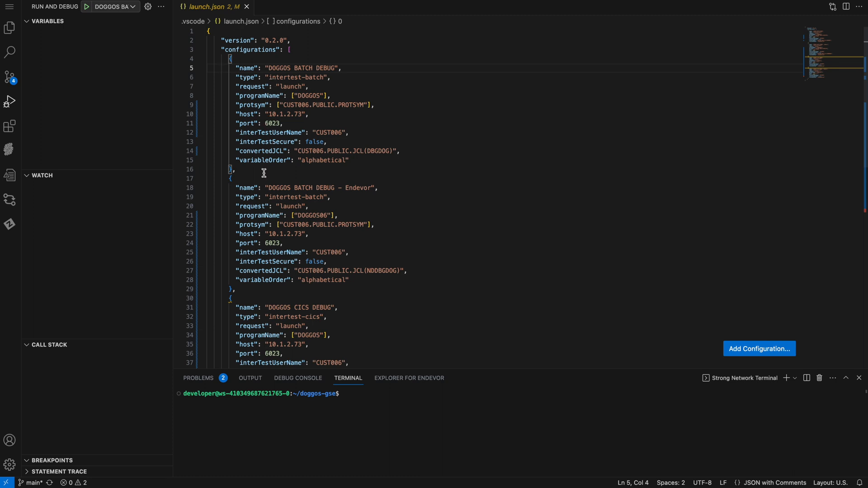
pyautogui.moveTo(9, 79)
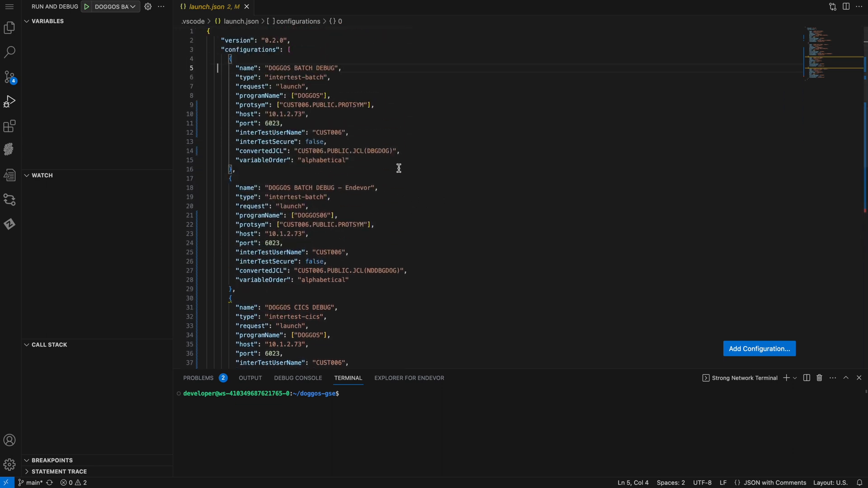
pyautogui.click(114, 6)
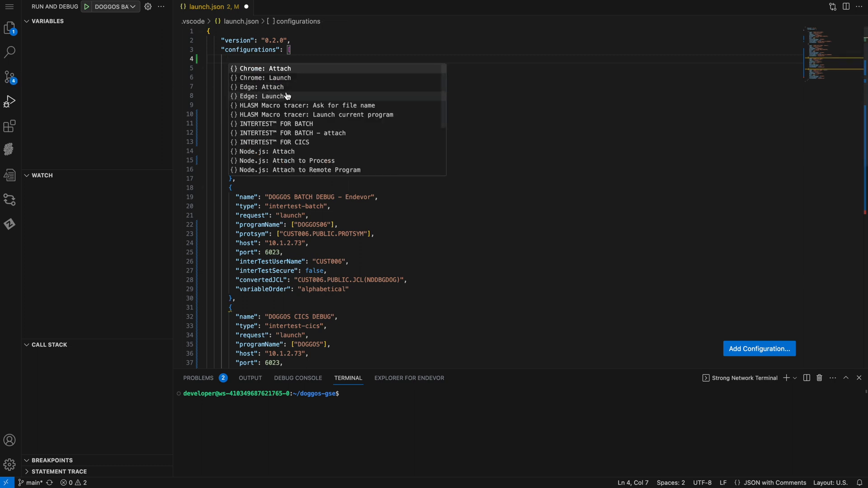
# - Scroll through launch.json to review the new INTERTEST FOR BATCH template entry
pyautogui.scroll(-3)
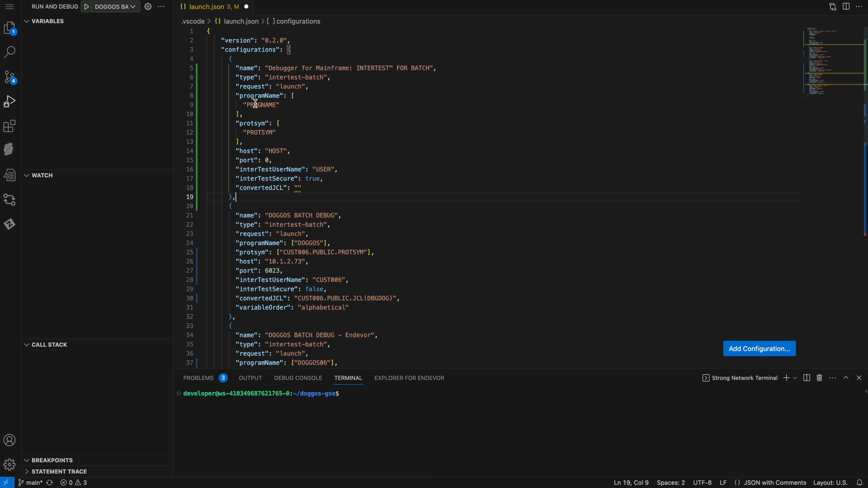
pyautogui.moveTo(254, 123)
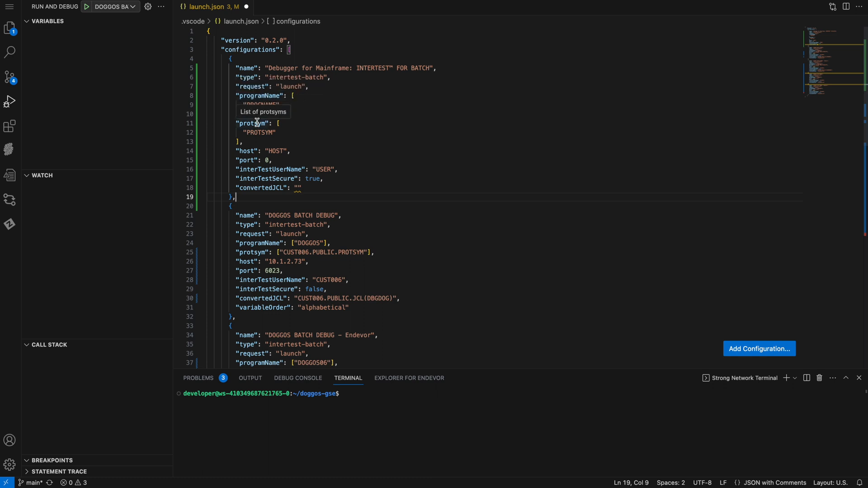
pyautogui.moveTo(245, 151)
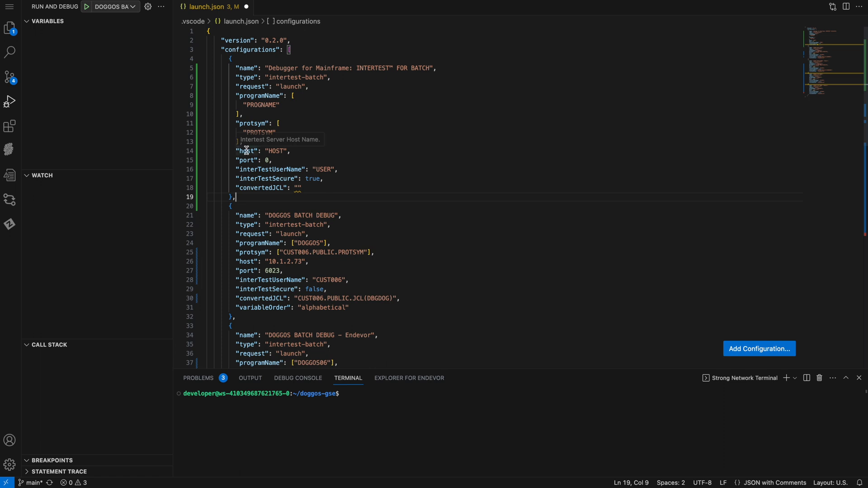
pyautogui.moveTo(249, 159)
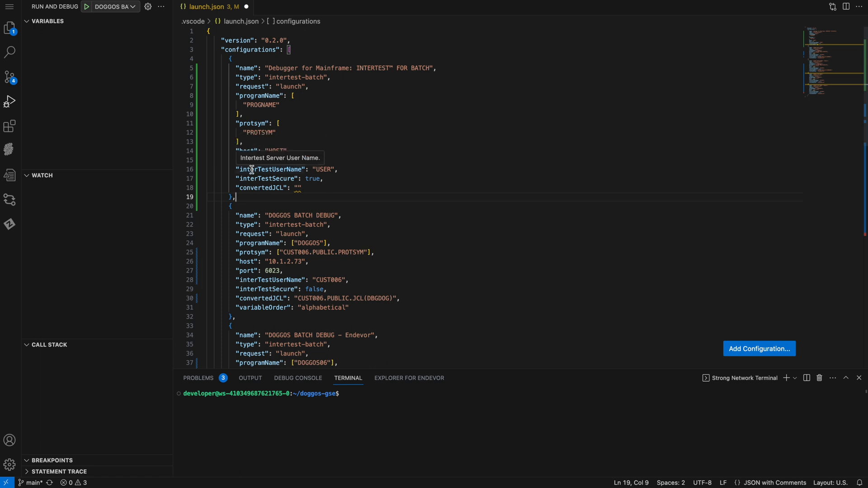
pyautogui.moveTo(268, 178)
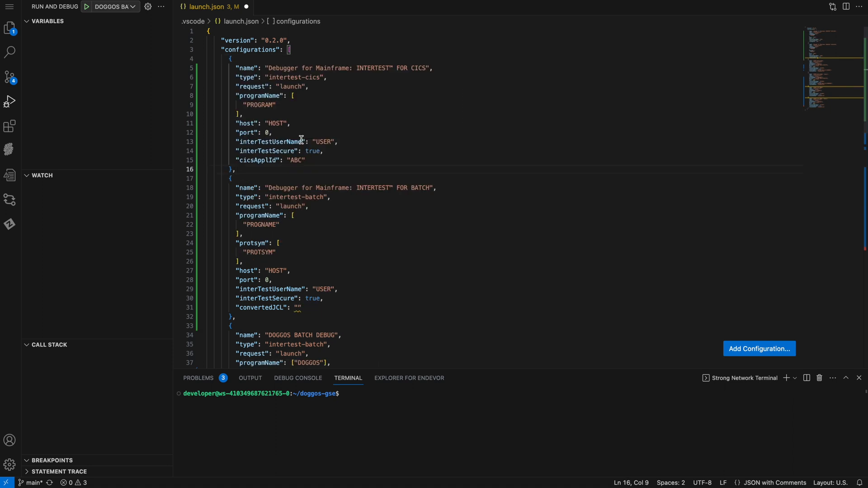
pyautogui.moveTo(258, 160)
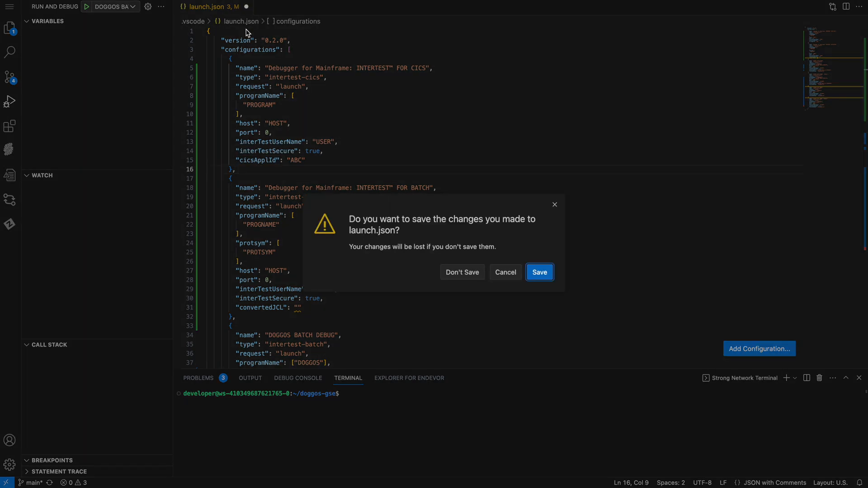
# - Save the changes to launch.json when prompted on closing it
pyautogui.click(462, 272)
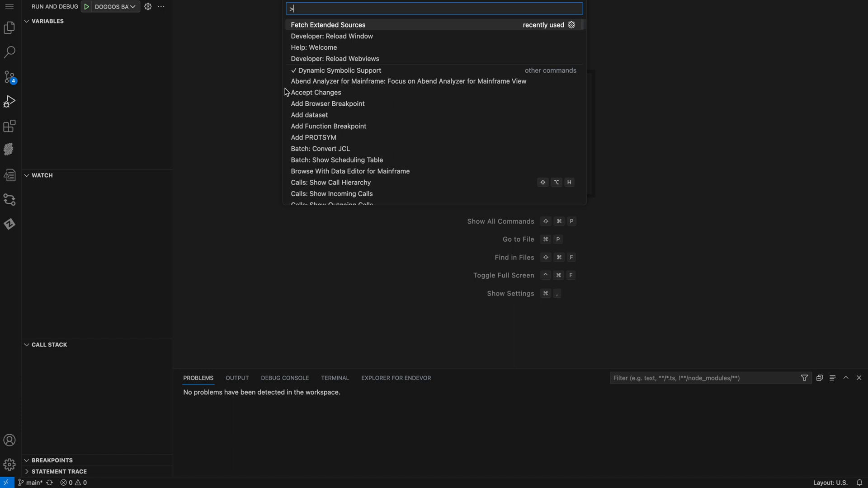
# - Run Fetch Extended Sources for the DOGGOS configuration with the mainframe password and view the listing
pyautogui.write('fetch')
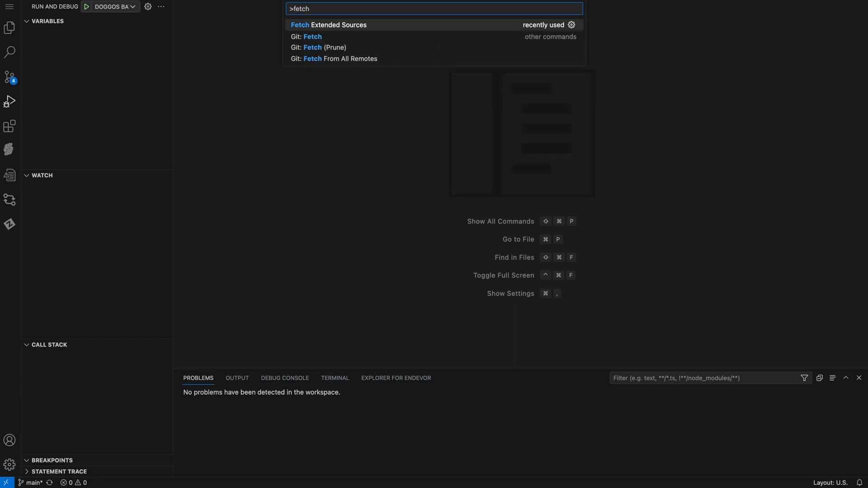
pyautogui.click(327, 25)
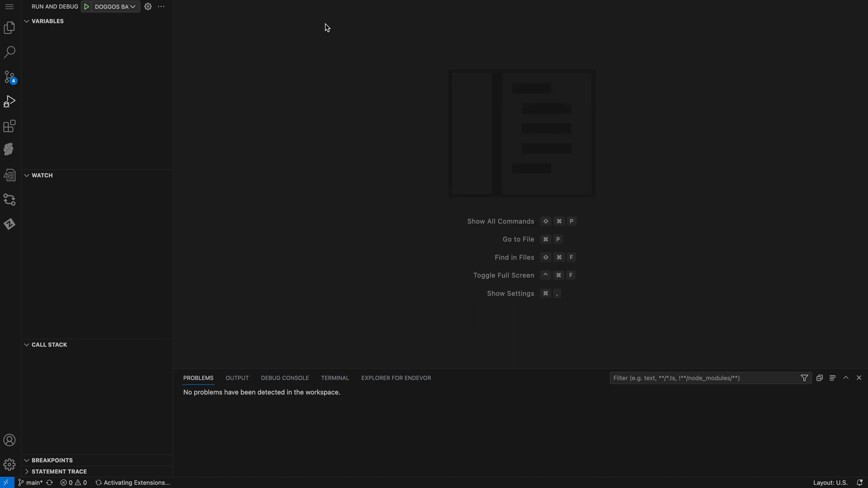
pyautogui.click(114, 6)
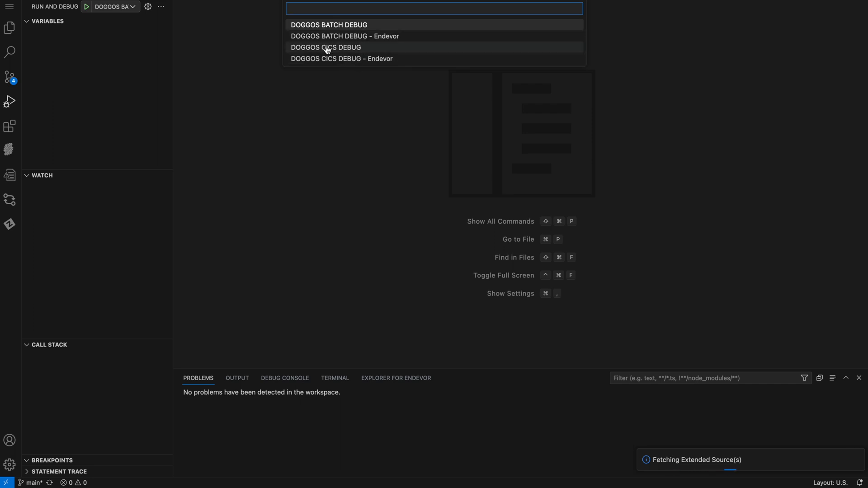
pyautogui.click(325, 47)
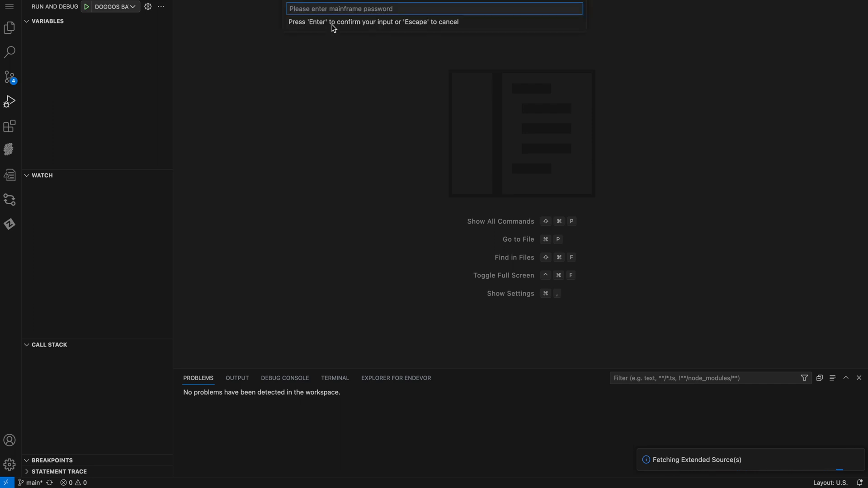
pyautogui.write('••••')
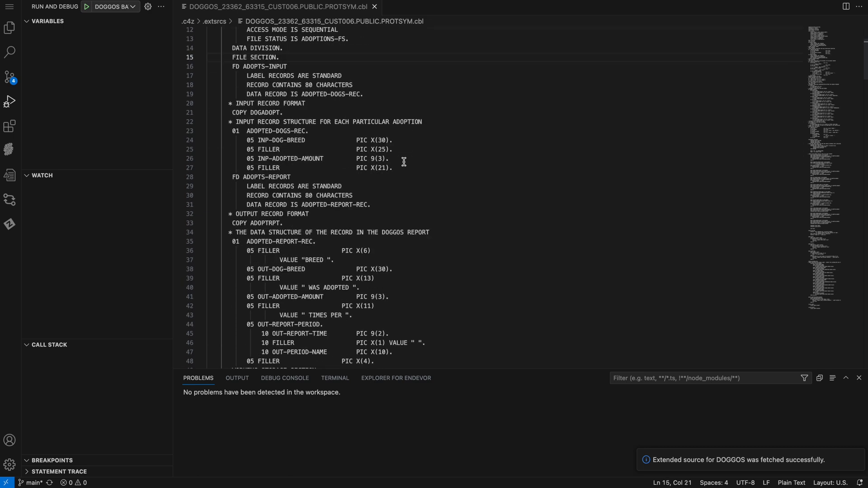
pyautogui.scroll(-3)
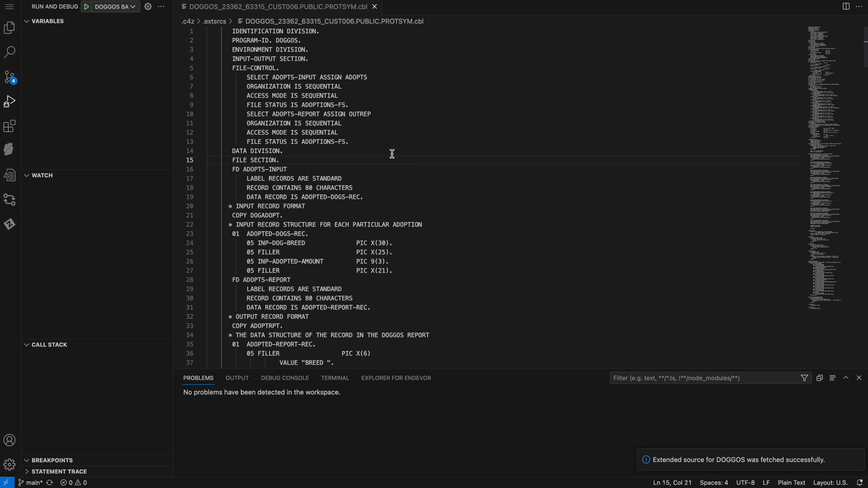
pyautogui.click(9, 127)
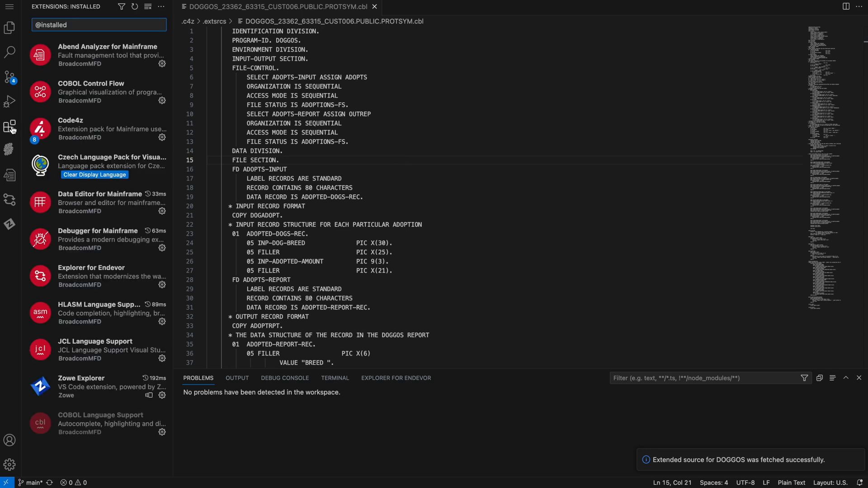
# - Enable the COBOL Language Support extension and return to the Run and Debug view
pyautogui.click(97, 423)
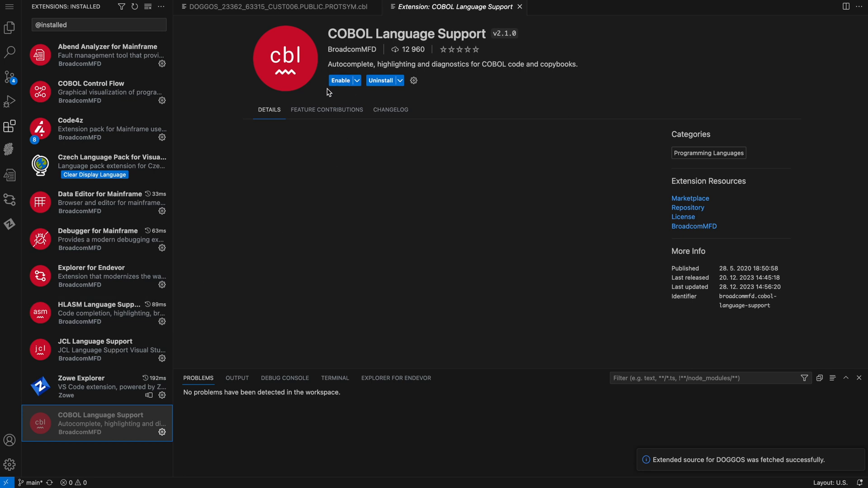
pyautogui.click(341, 80)
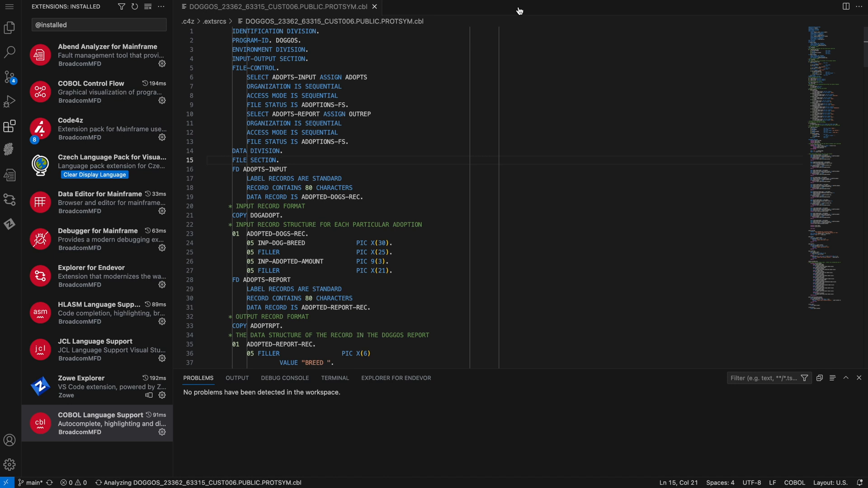
pyautogui.scroll(-3)
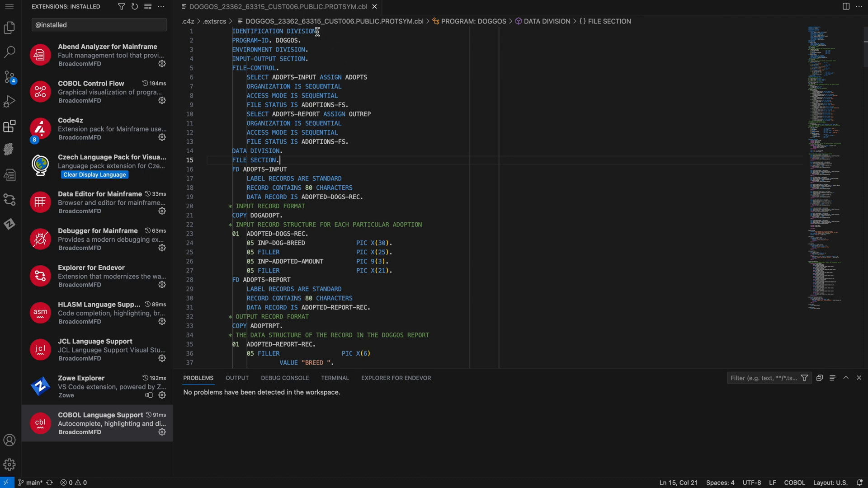
pyautogui.write('x')
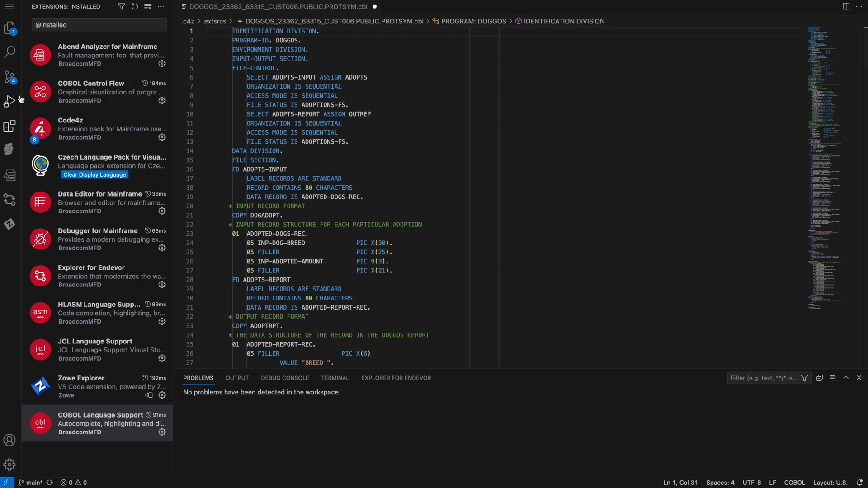
pyautogui.click(9, 101)
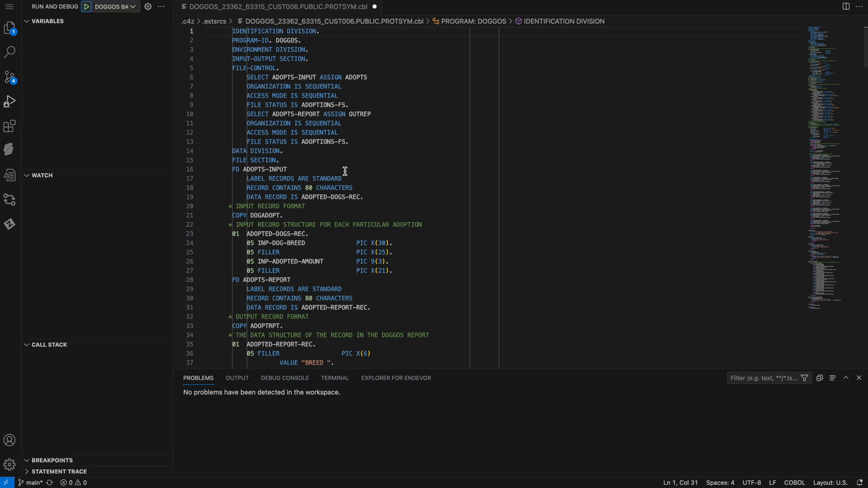
# - Set a breakpoint on DOGGOS line 126
pyautogui.scroll(-3)
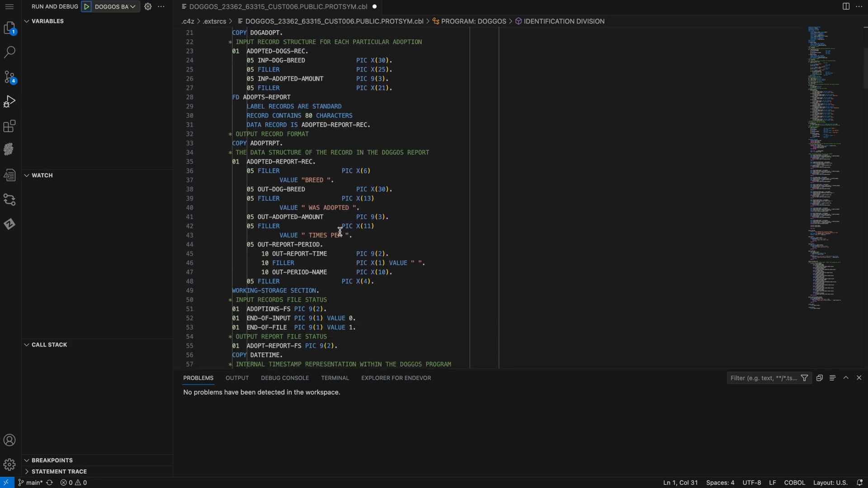
pyautogui.scroll(-3)
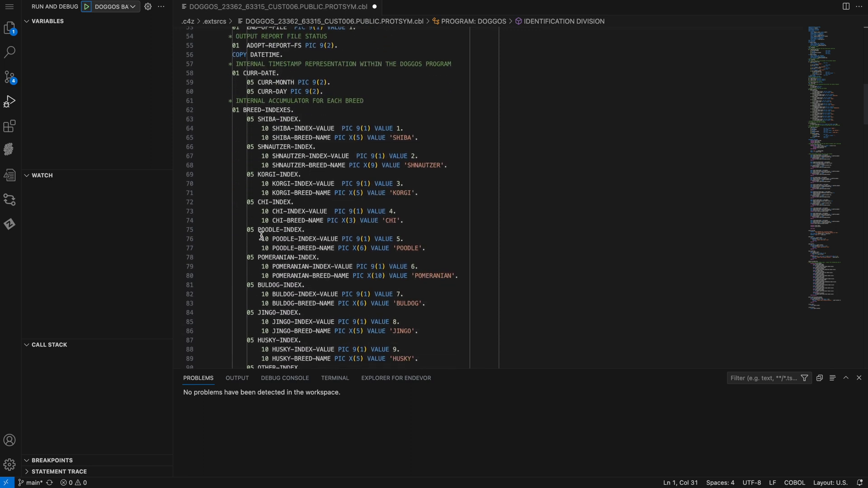
pyautogui.scroll(-3)
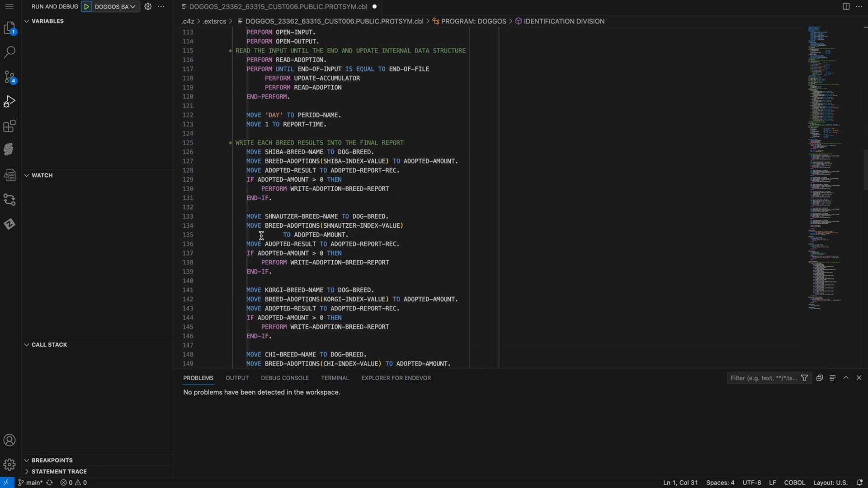
pyautogui.click(177, 152)
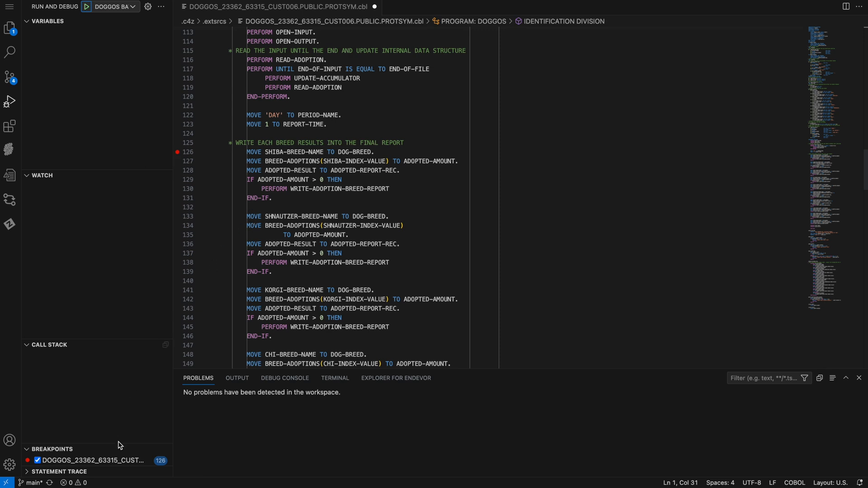
pyautogui.moveTo(229, 301)
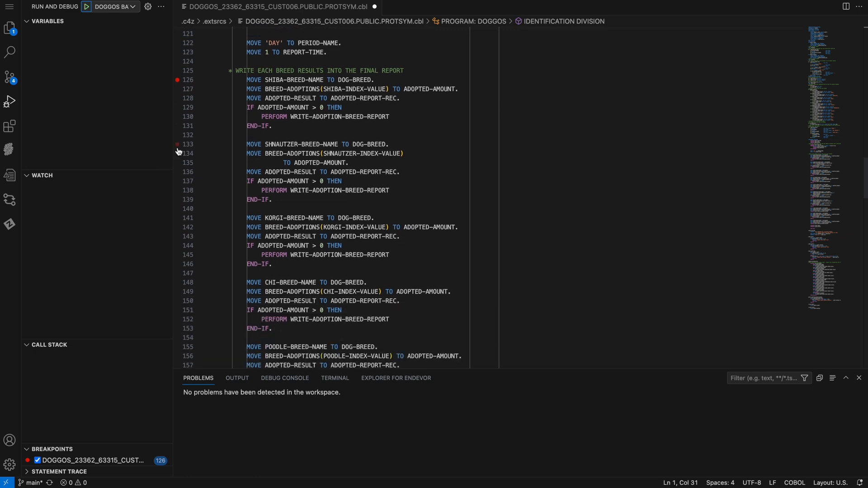
# - Make the line 133 breakpoint a logpoint with message 'this is my check'
pyautogui.click(181, 144)
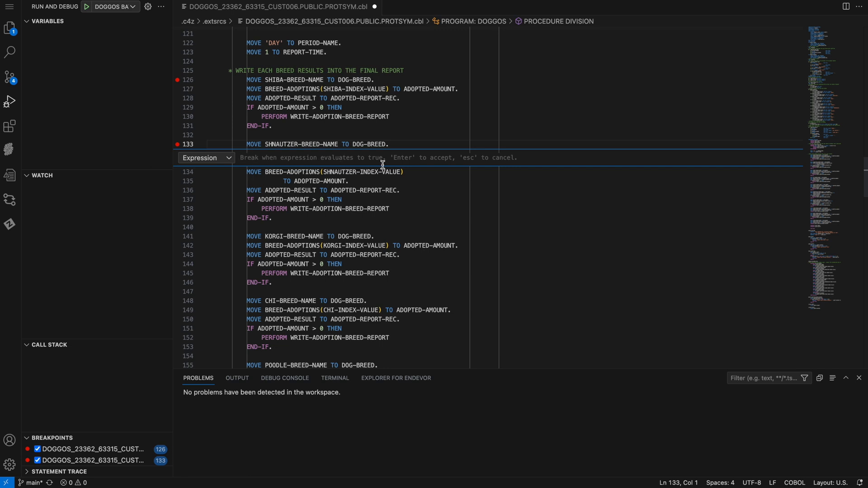
pyautogui.click(205, 157)
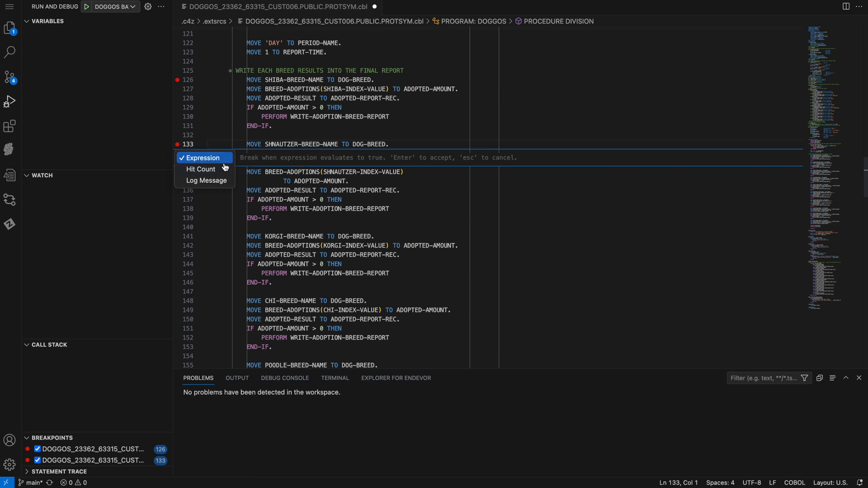
pyautogui.click(200, 169)
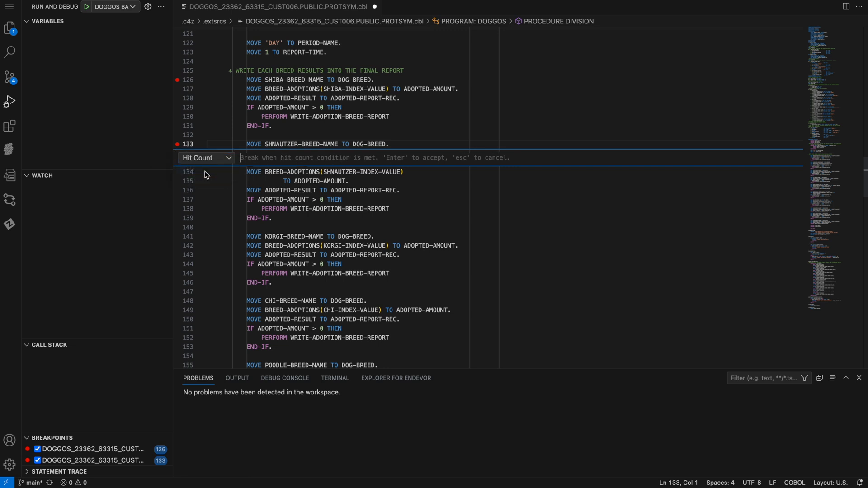
pyautogui.click(206, 157)
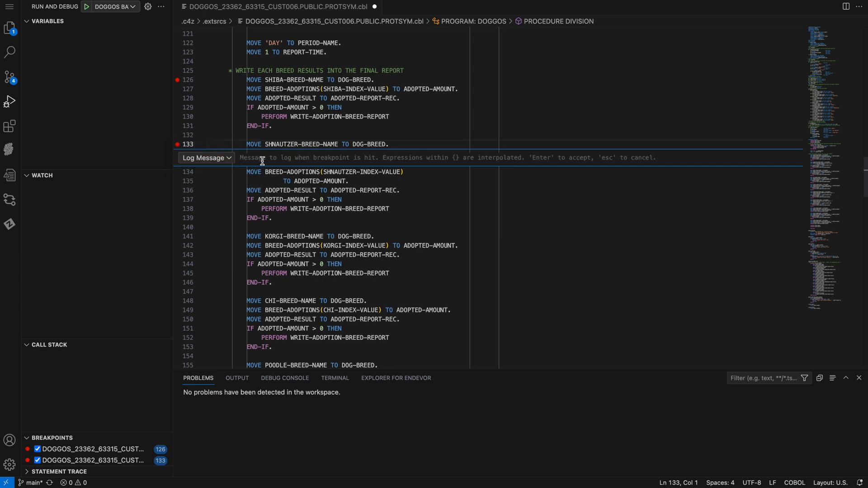
pyautogui.write('this is my check')
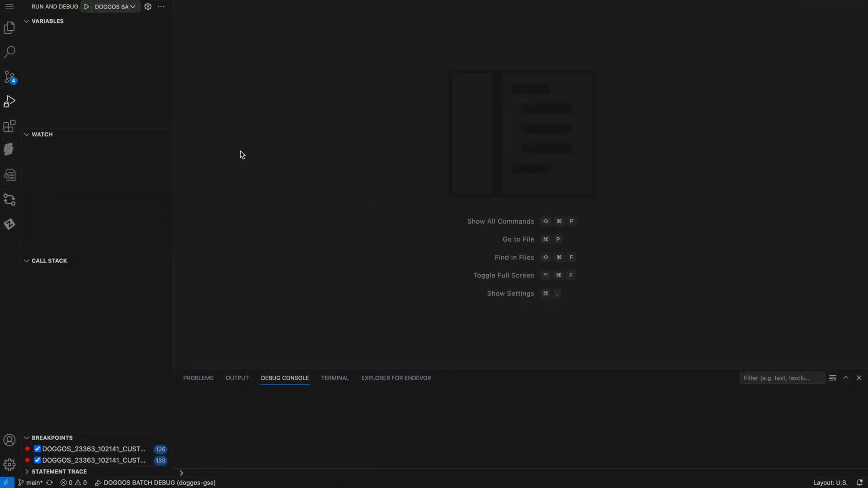
# - Select the DOGGOS BATCH DEBUG configuration and start it, pausing at line 112
pyautogui.click(113, 7)
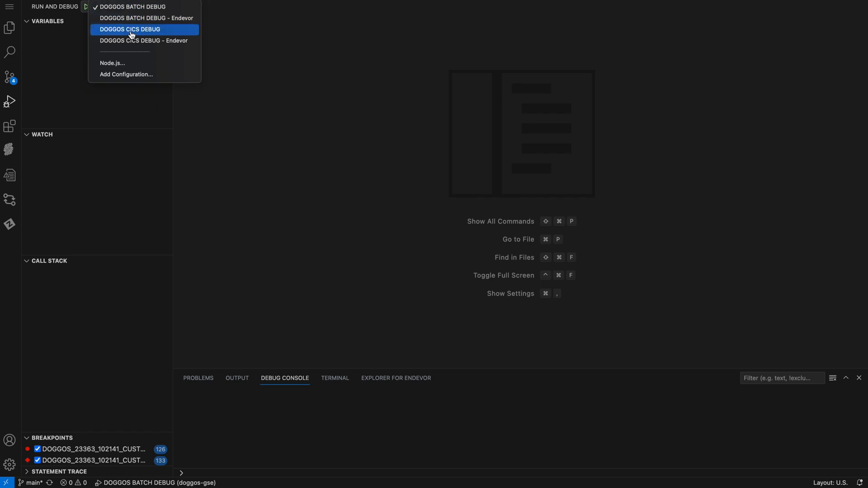
pyautogui.moveTo(132, 6)
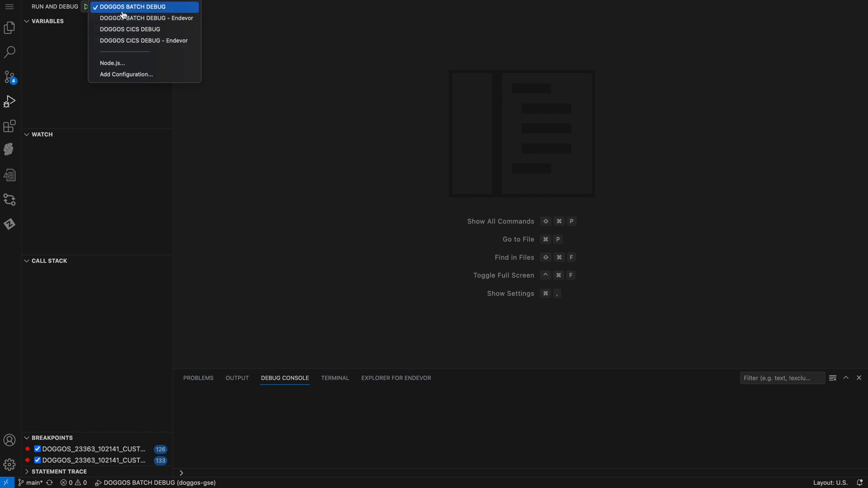
pyautogui.click(131, 6)
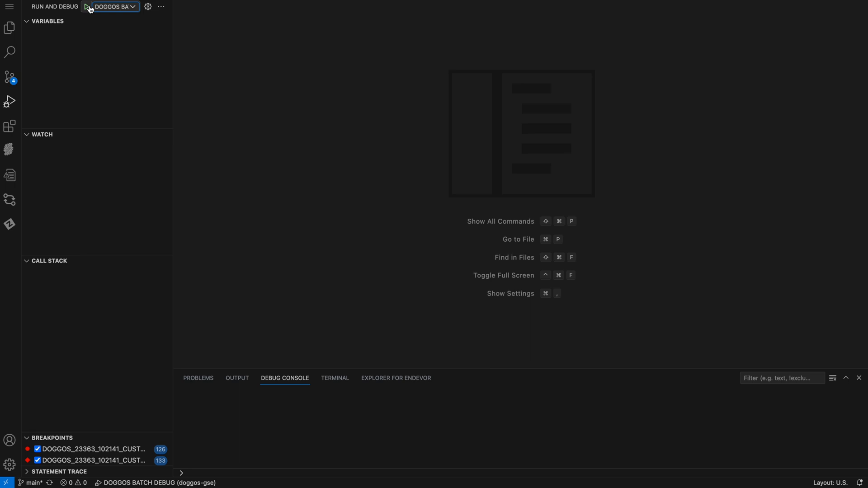
pyautogui.click(87, 6)
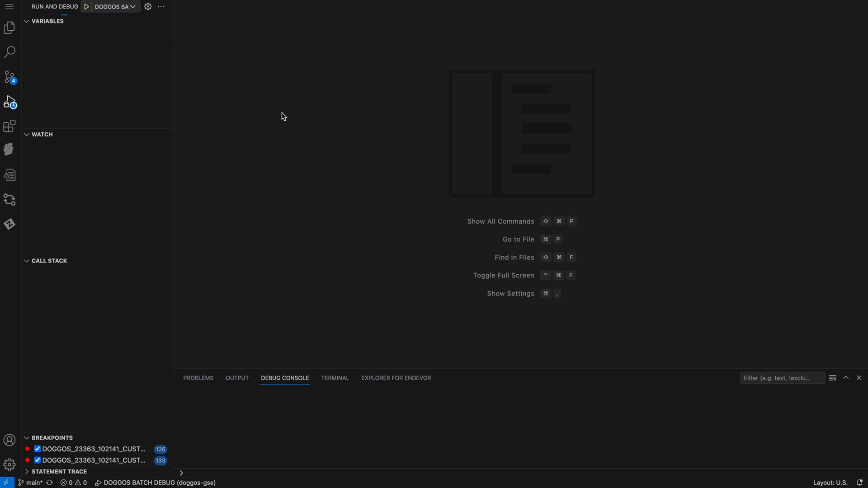
pyautogui.click(86, 6)
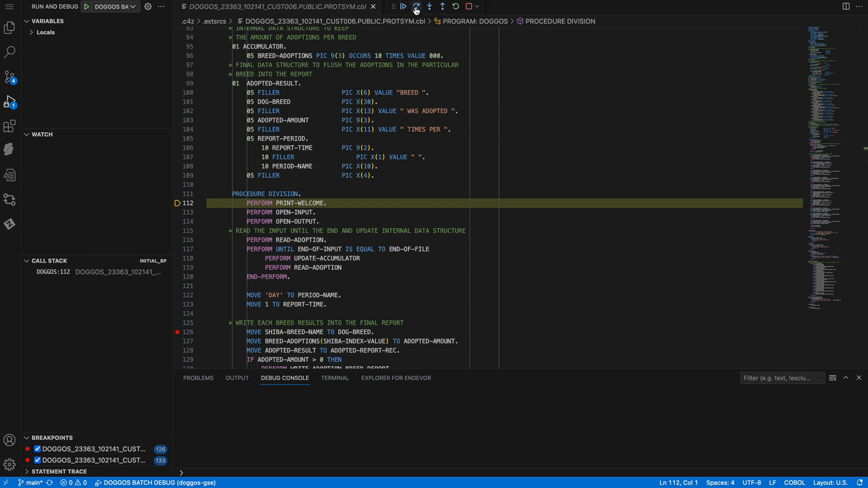
# - Step over to line 113, continue to the line 126 breakpoint, and review earlier statements in the trace
pyautogui.click(428, 7)
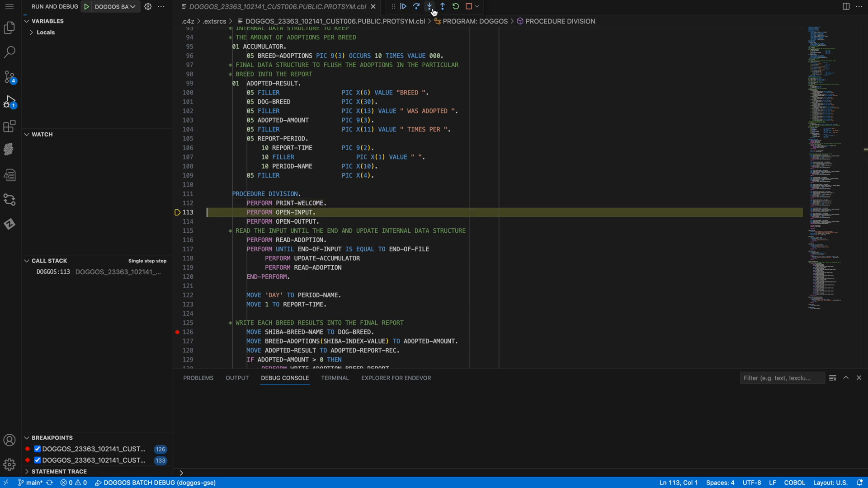
pyautogui.click(404, 6)
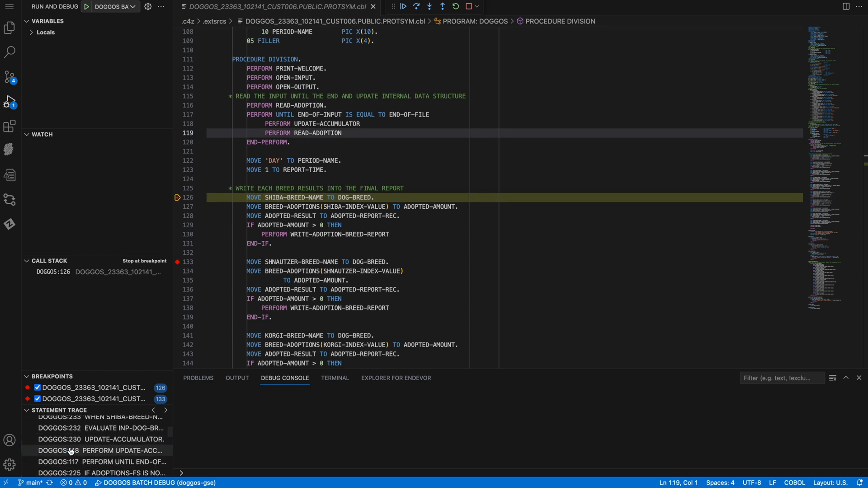
pyautogui.click(100, 460)
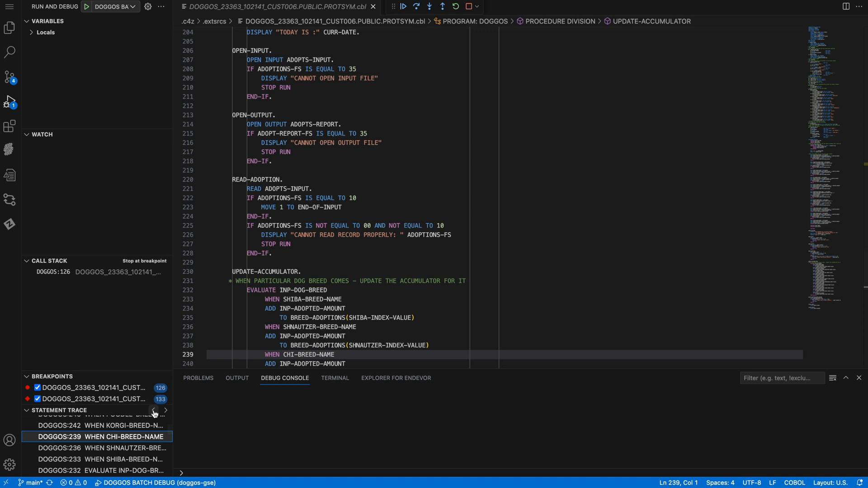
pyautogui.click(164, 411)
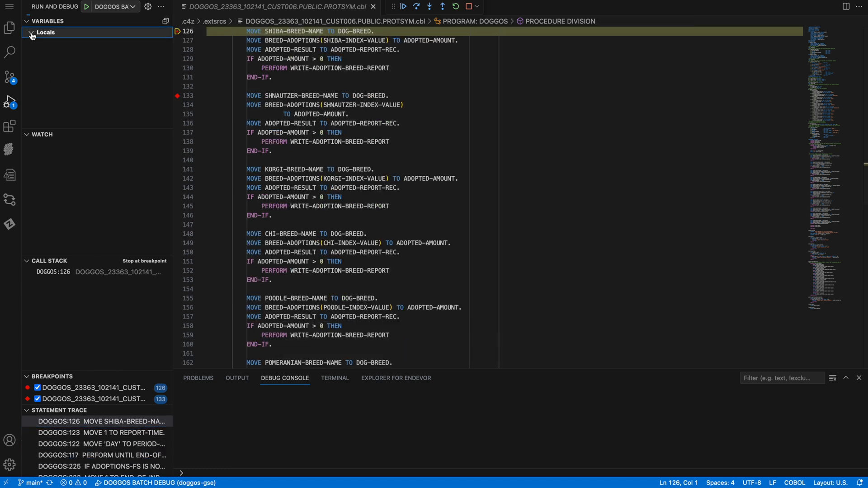
# - Expand Locals and set DOG-BREED to 'mixed' via Set Variable in the editor
pyautogui.click(32, 33)
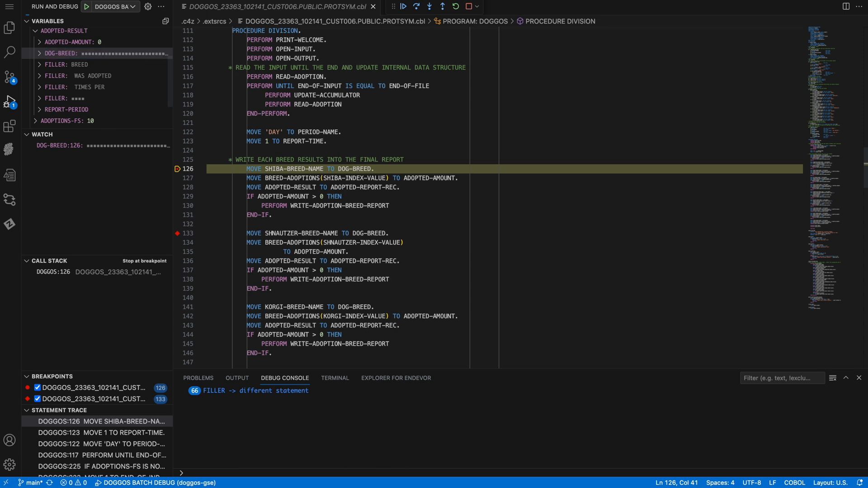
pyautogui.rightClick(362, 171)
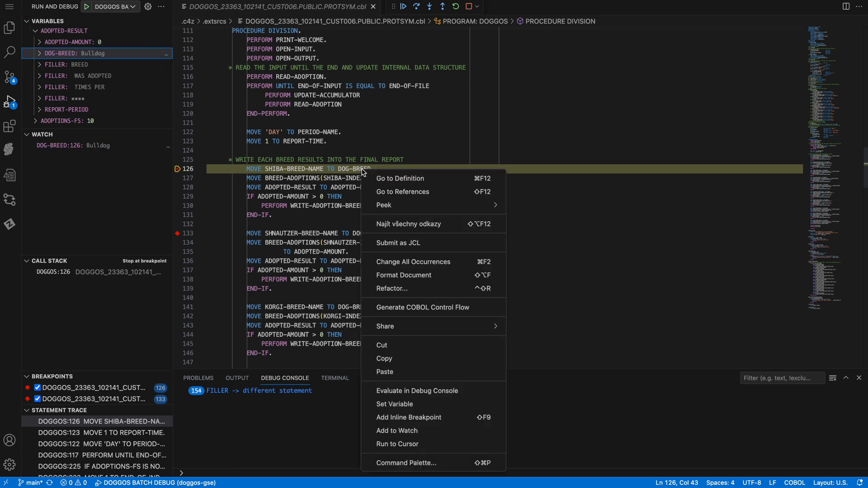
pyautogui.click(394, 403)
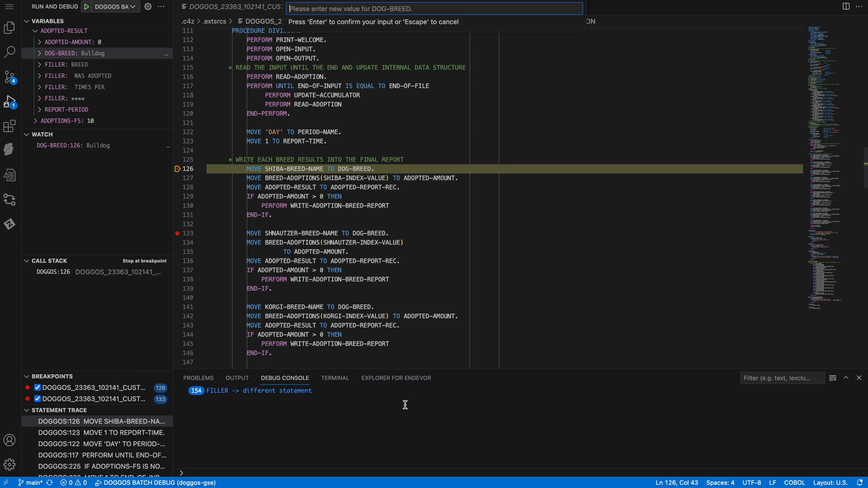
pyautogui.press('Escape')
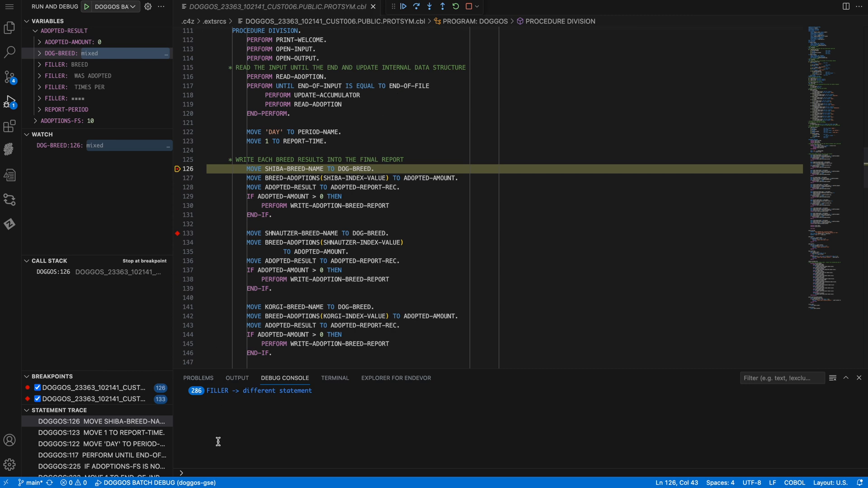
# - Turn execution counts on and then off with /counts commands in the Debug Console
pyautogui.write('/count')
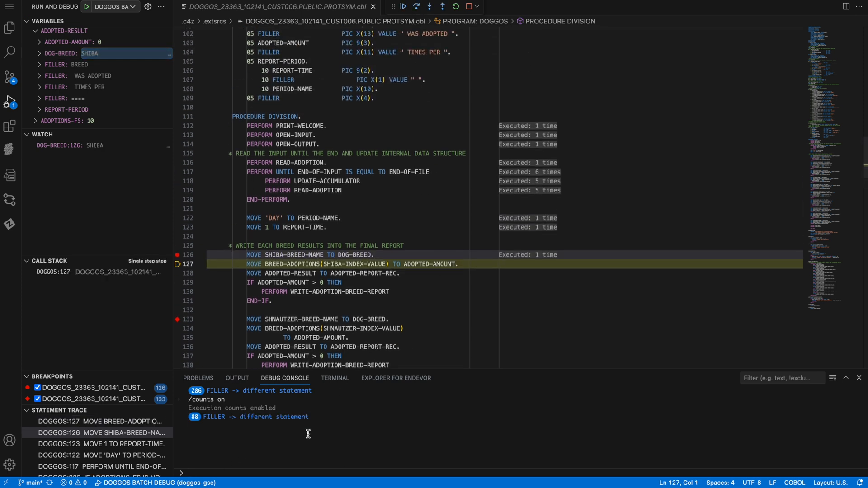
pyautogui.write('/cou')
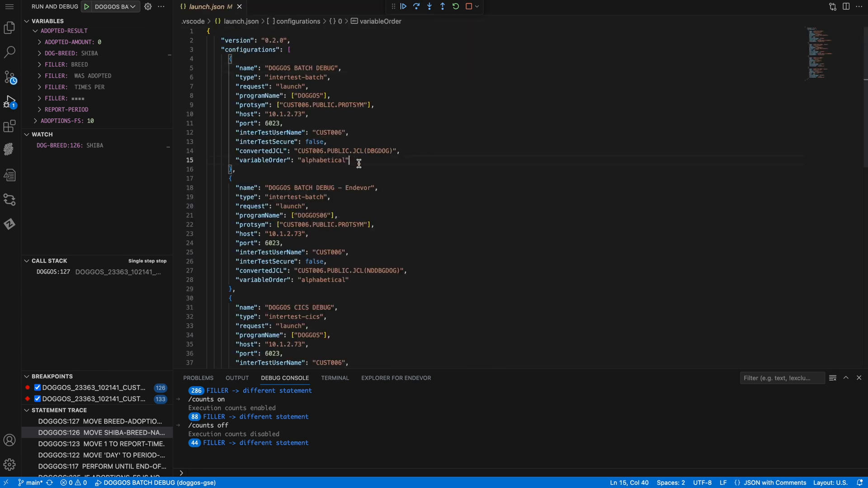
# - Add executionCounts set to true after variableOrder in the DOGGOS BATCH DEBUG configuration
pyautogui.write('"co')
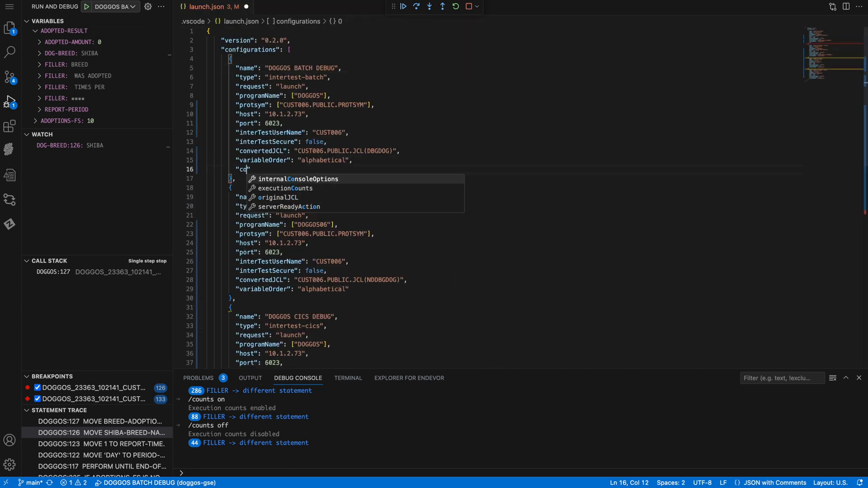
pyautogui.click(285, 188)
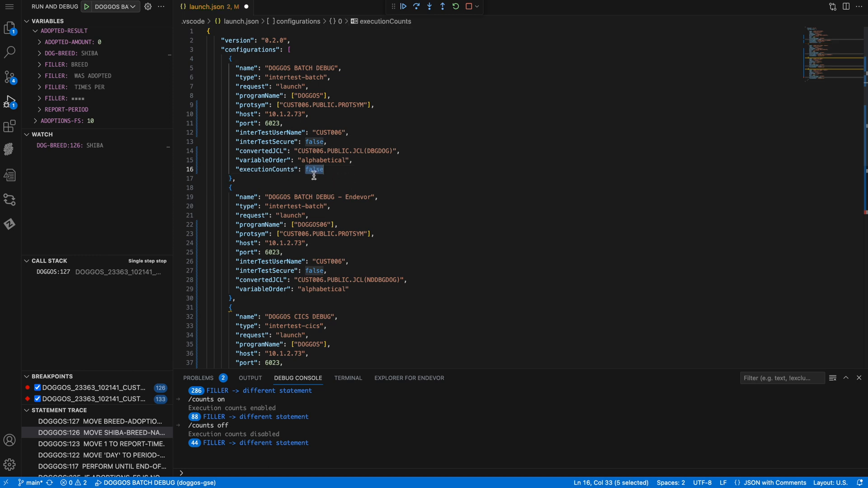
pyautogui.write('true')
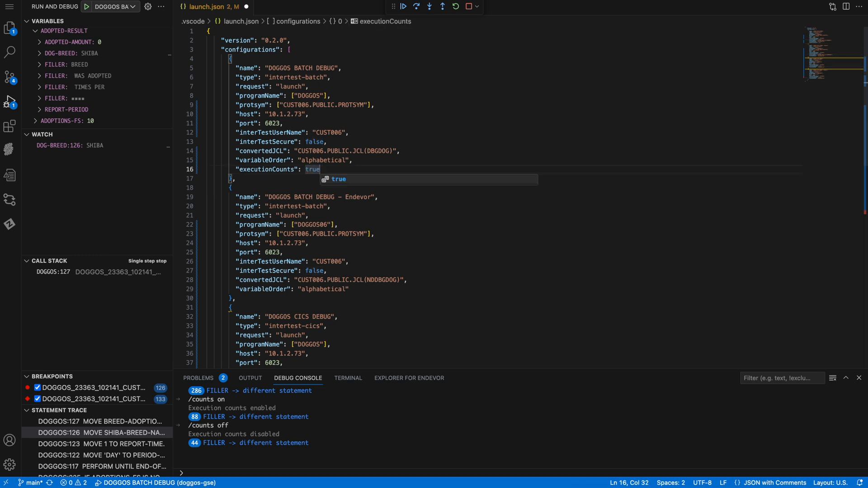